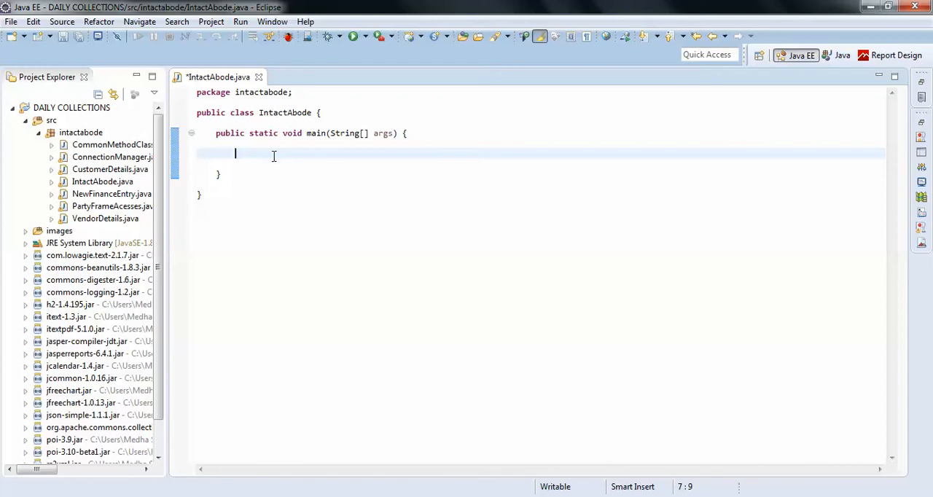
- Declare Date d=new Date(); in main and import java.util.Date via quick fix
{"action": "type", "text": "Date d=n"}
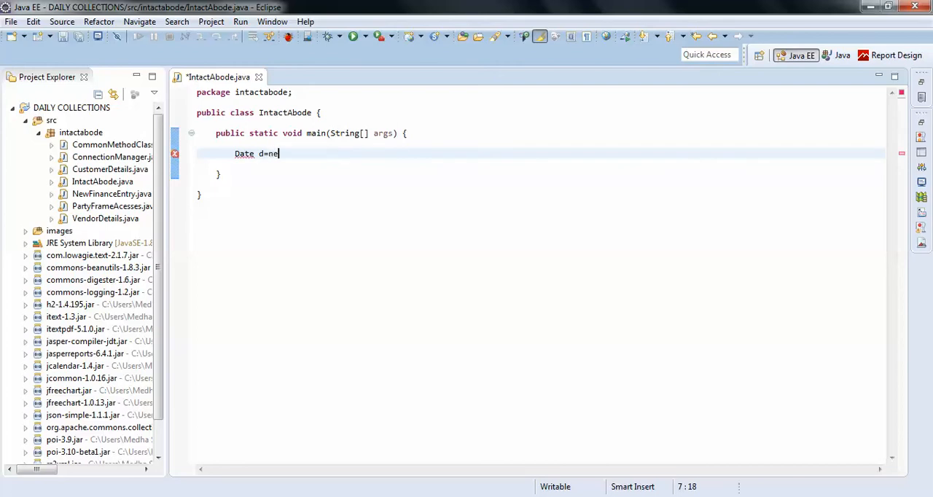
{"action": "type", "text": "ew Date("}
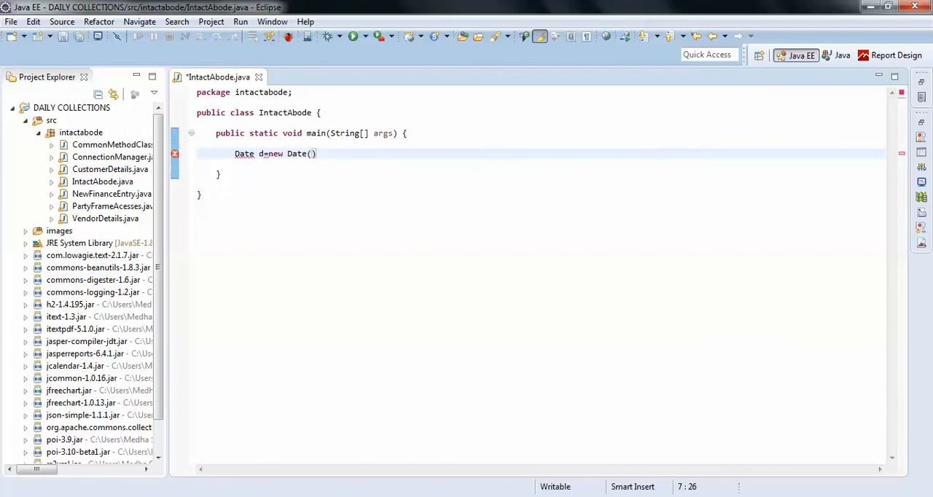
{"action": "type", "text": ";"}
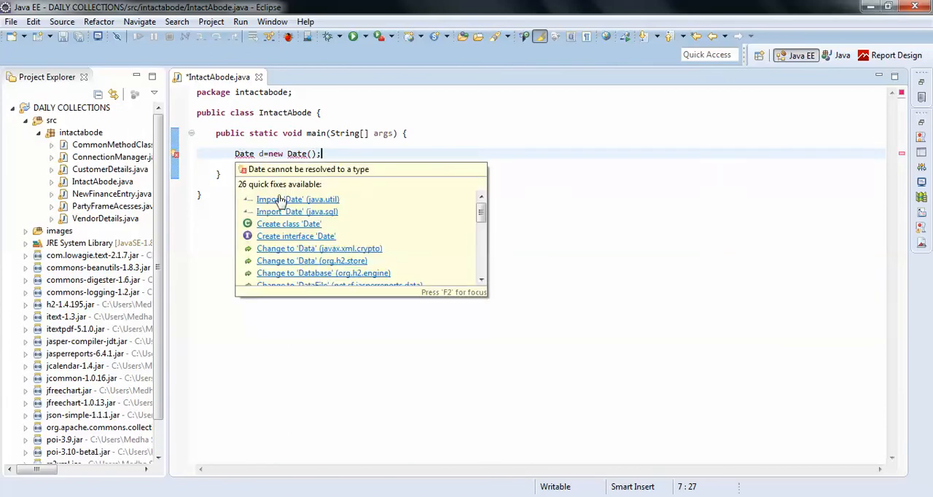
{"action": "left_click", "coordinate": [297, 198]}
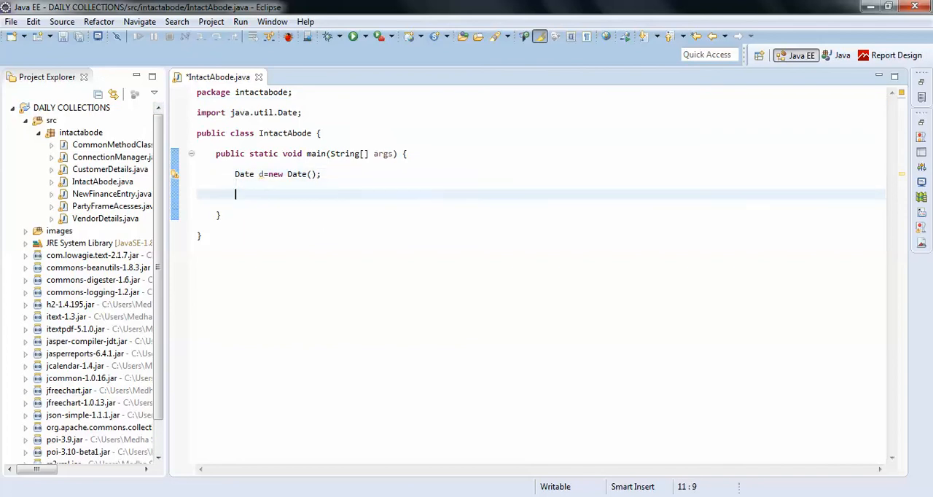
- Add System.out.println(d); below the Date line, separated by a blank line
{"action": "type", "text": "System.out.println();"}
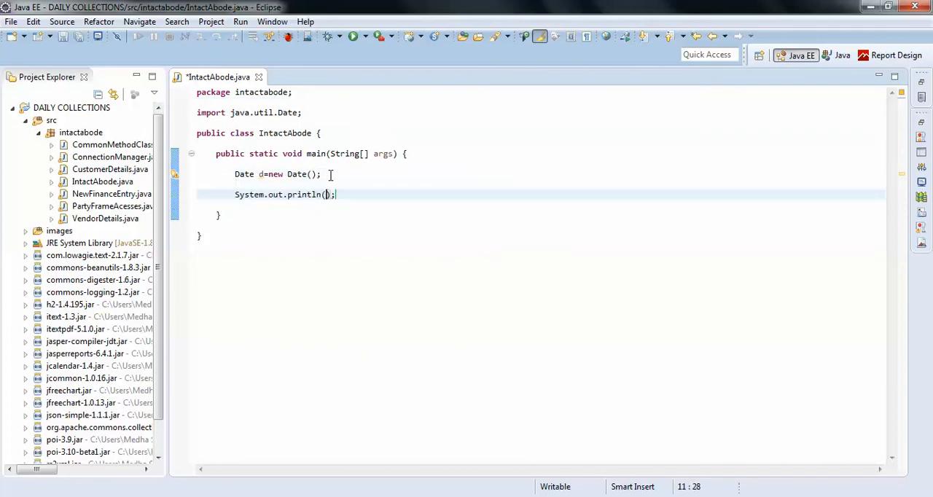
{"action": "type", "text": "d"}
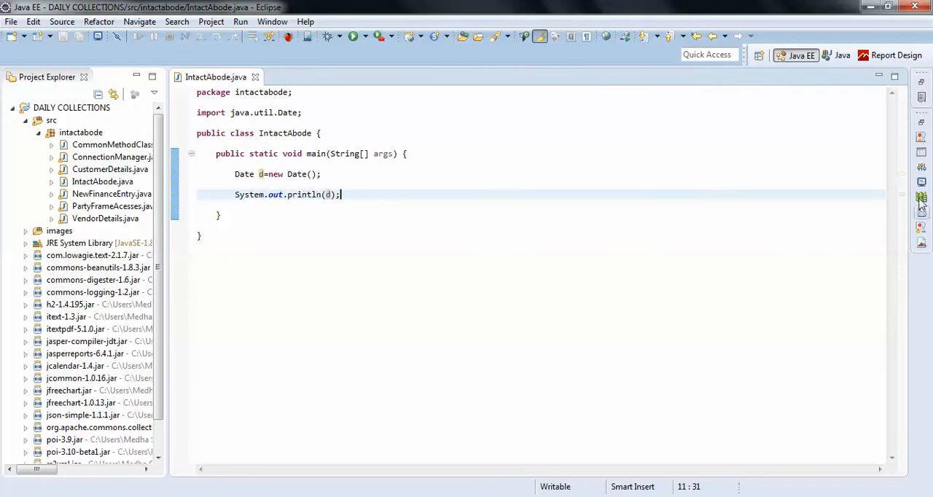
{"action": "left_click", "coordinate": [352, 37]}
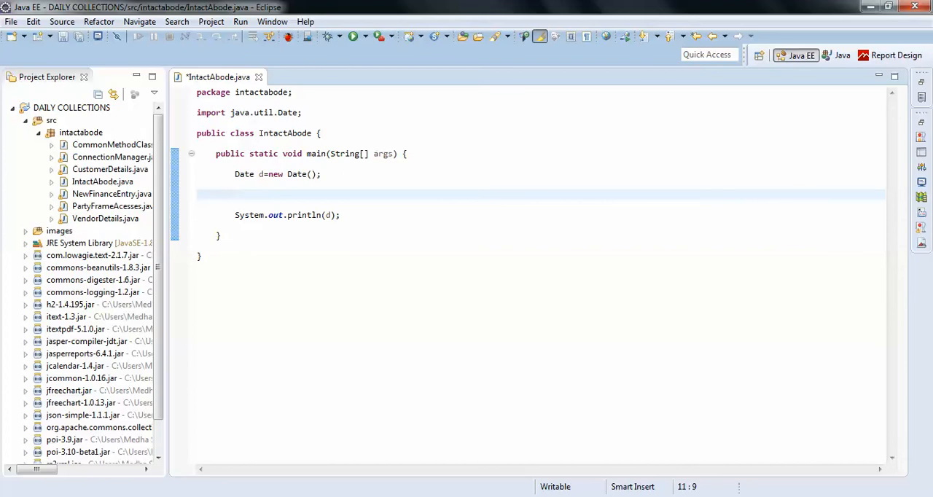
- Declare SimpleDateFormat df=new SimpleDateFormat("EEEE") with java.text.SimpleDateFormat imported
{"action": "type", "text": "Si"}
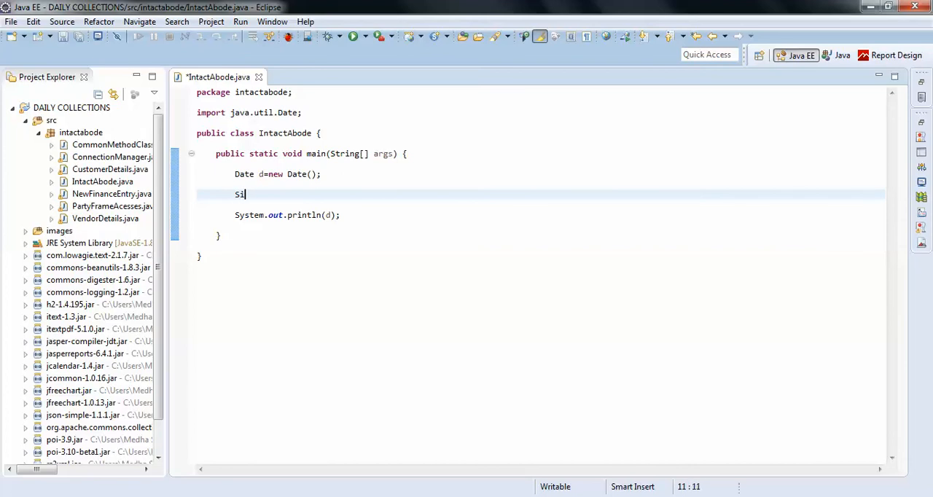
{"action": "type", "text": "mpleDateFormat"}
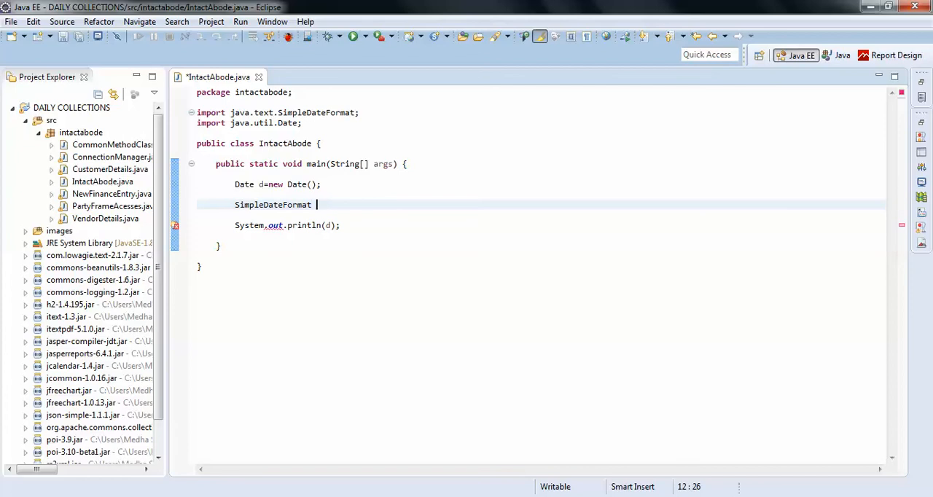
{"action": "type", "text": "df"}
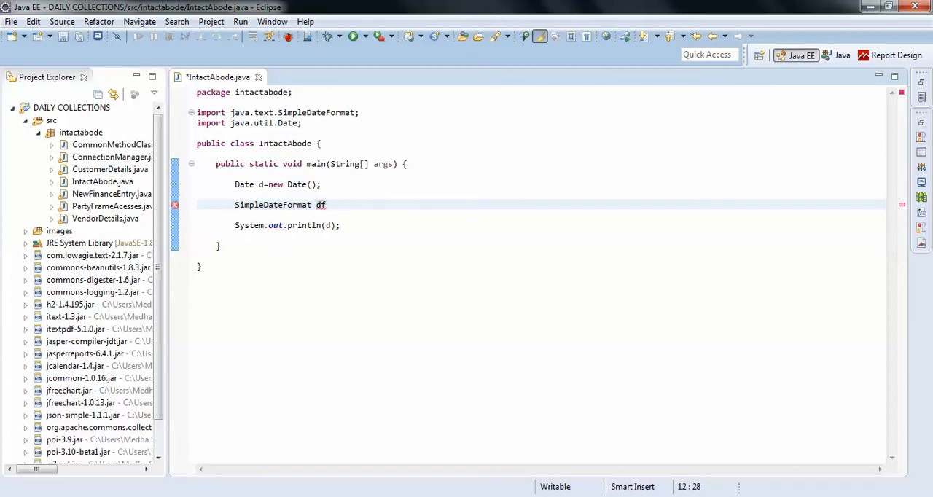
{"action": "type", "text": "=new"}
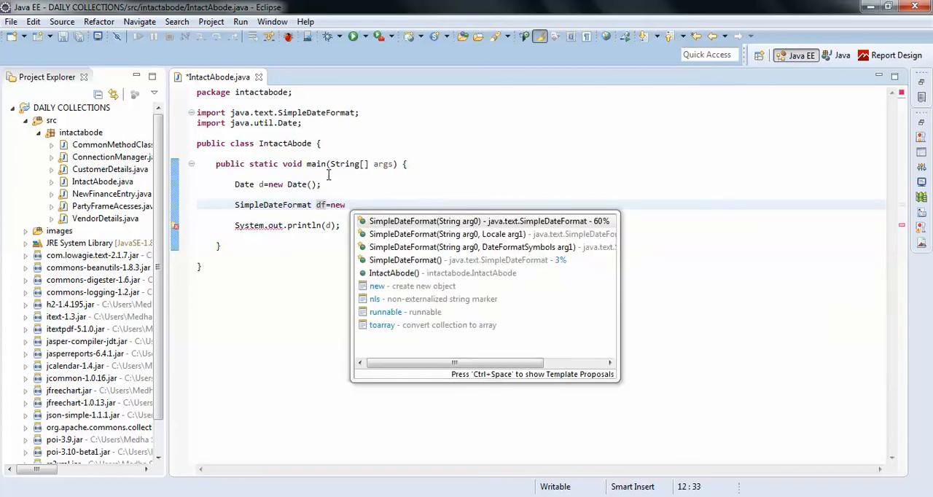
{"action": "left_click", "coordinate": [425, 221]}
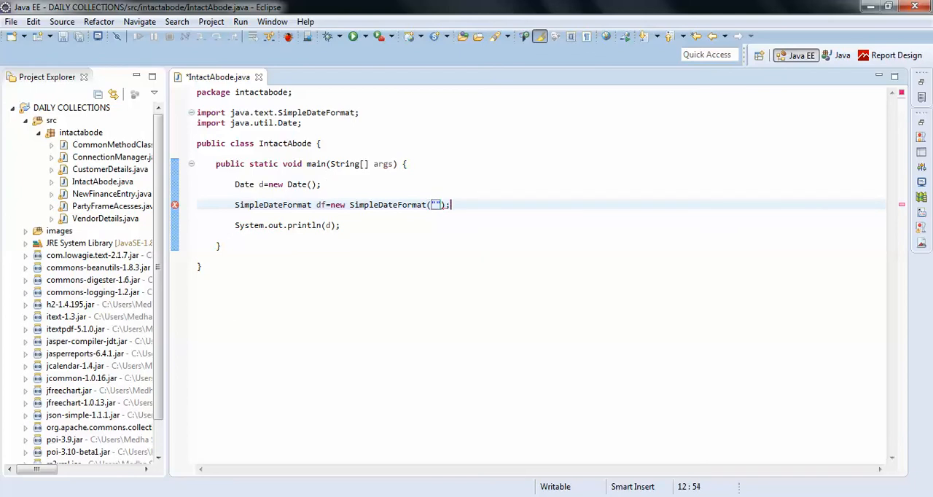
{"action": "type", "text": "EEEE"}
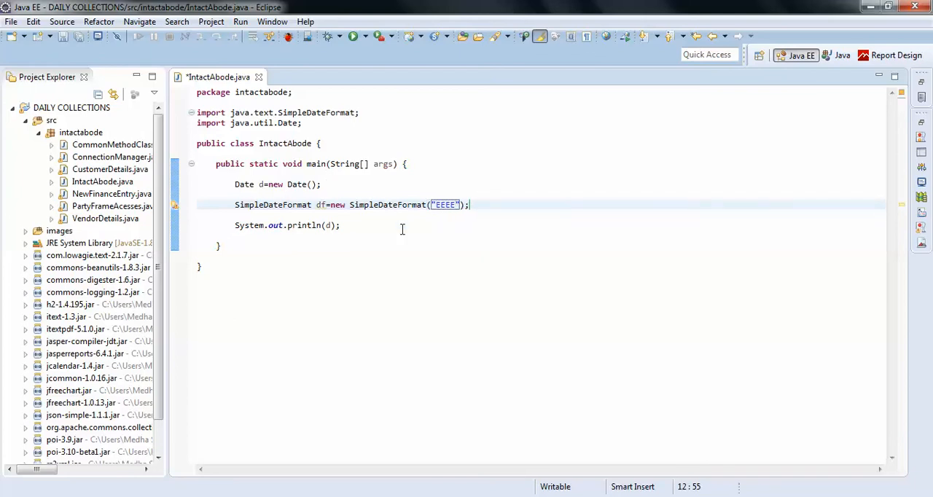
{"action": "left_click", "coordinate": [318, 204]}
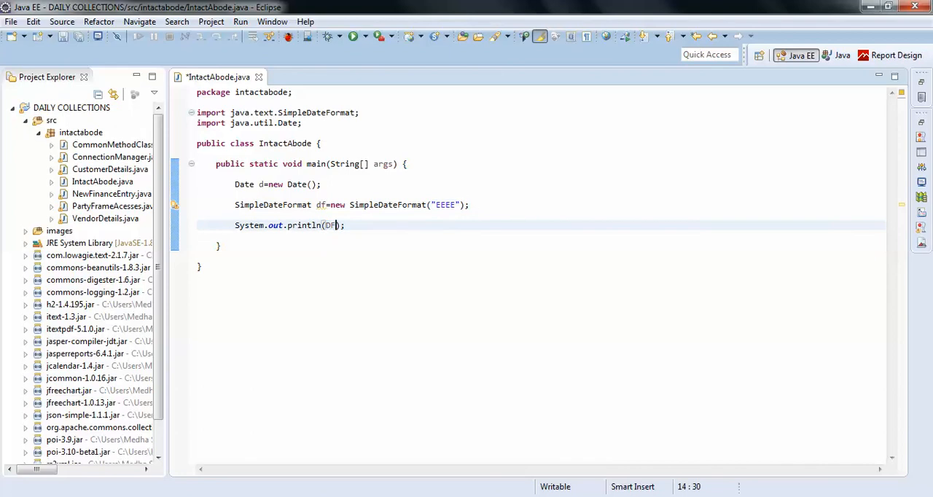
- Print df.format(d) and run IntactAbode so the console shows "Friday"
{"action": "type", "text": "df"}
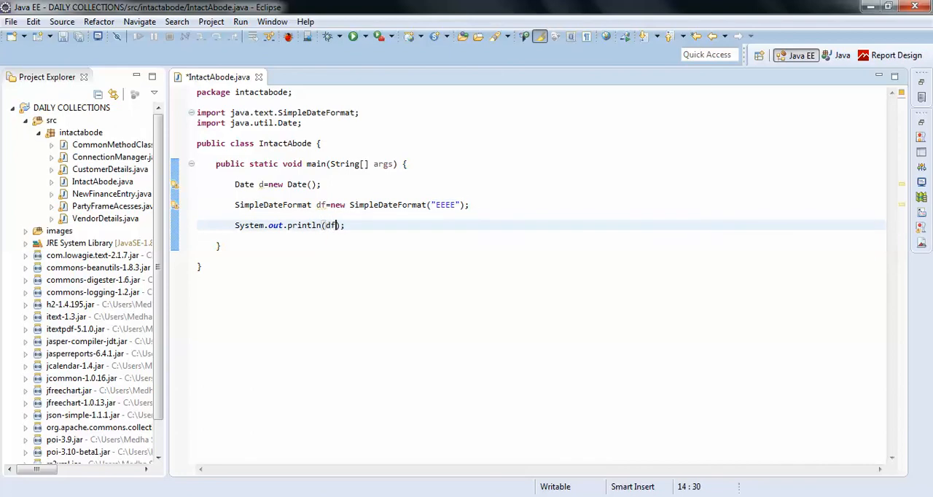
{"action": "type", "text": ".format(d"}
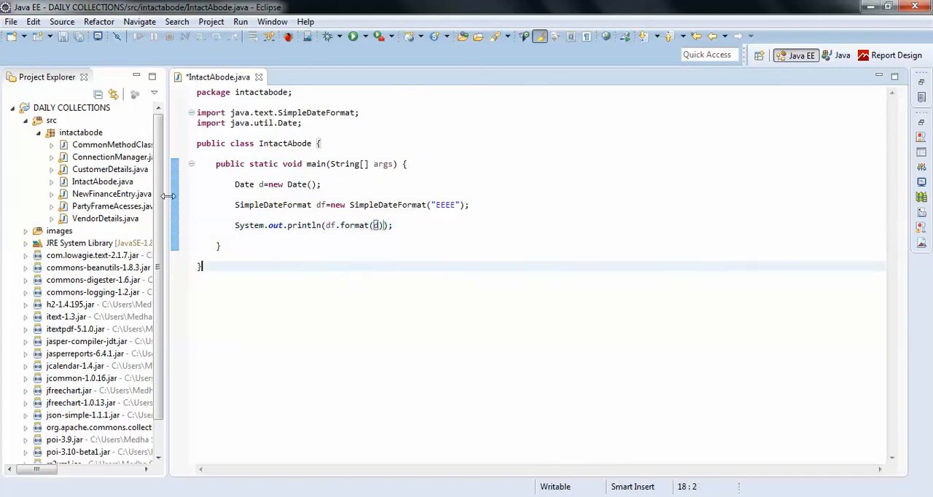
{"action": "left_click", "coordinate": [353, 37]}
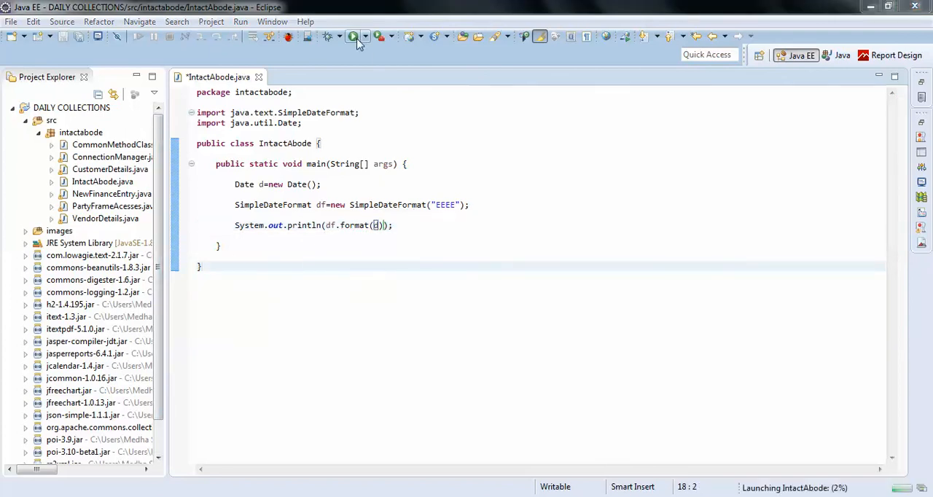
{"action": "left_click", "coordinate": [353, 36]}
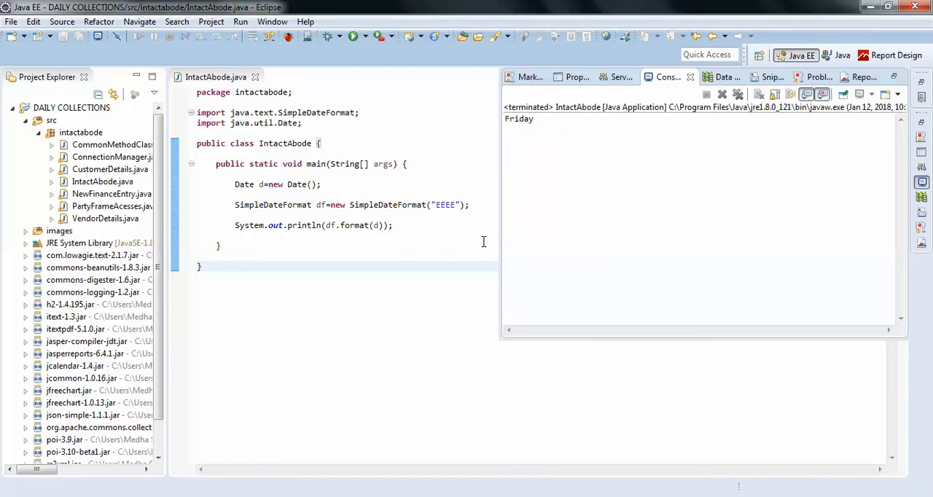
{"action": "double_click", "coordinate": [519, 120]}
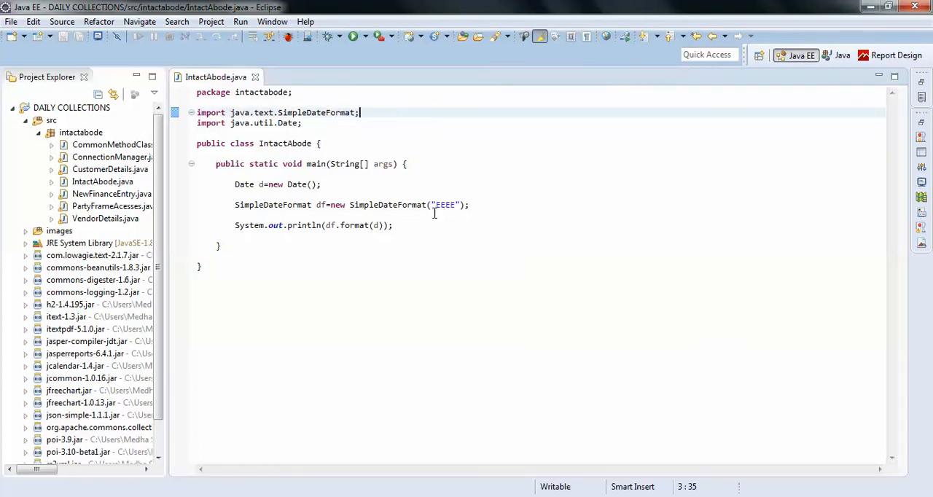
{"action": "mouse_move", "coordinate": [411, 204]}
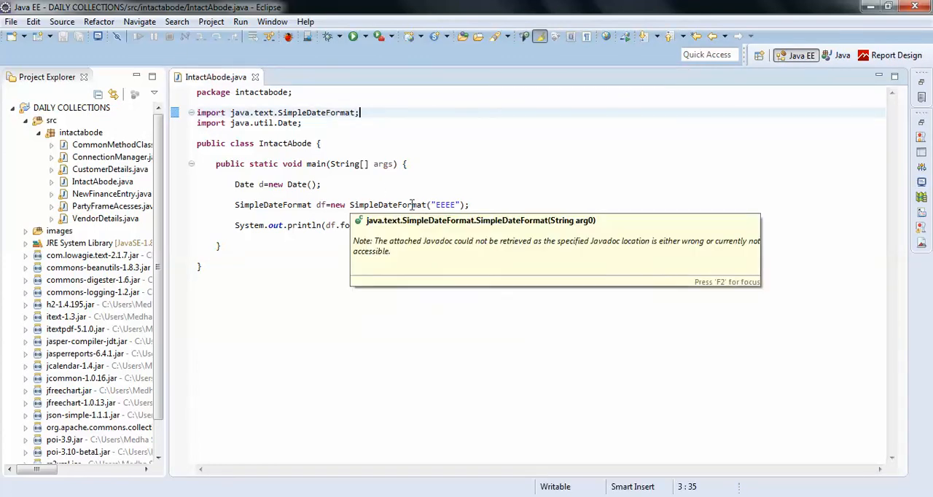
{"action": "left_click", "coordinate": [322, 184]}
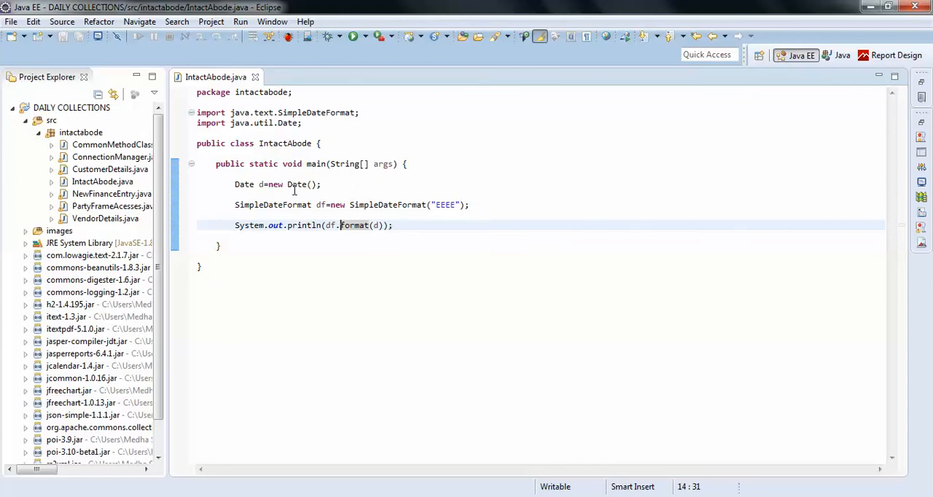
{"action": "mouse_move", "coordinate": [297, 184]}
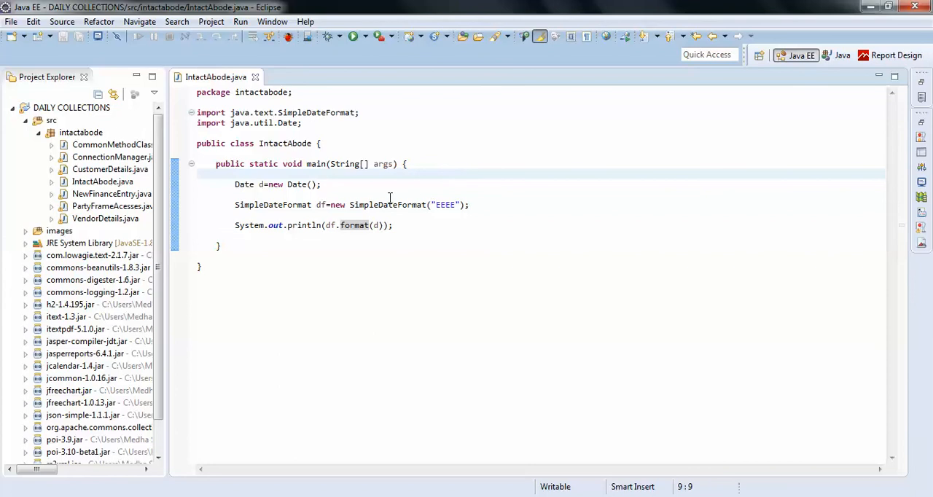
{"action": "mouse_move", "coordinate": [387, 198]}
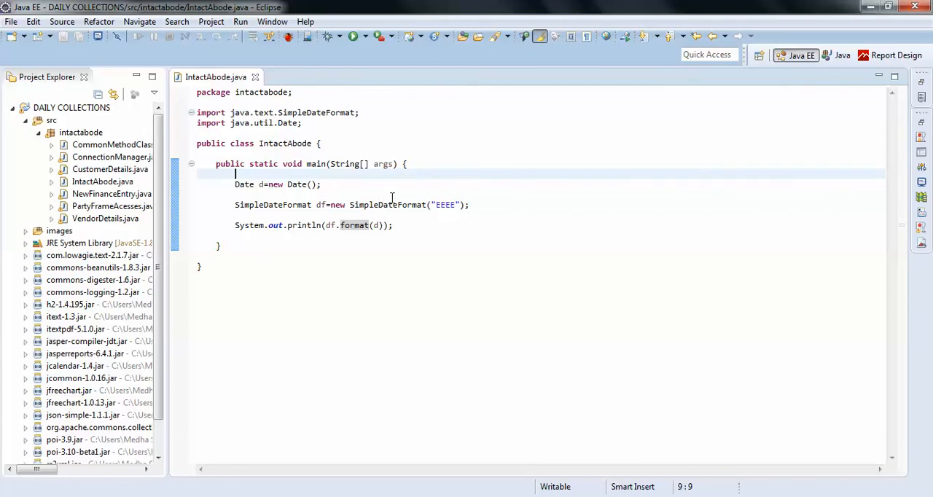
{"action": "mouse_move", "coordinate": [385, 197]}
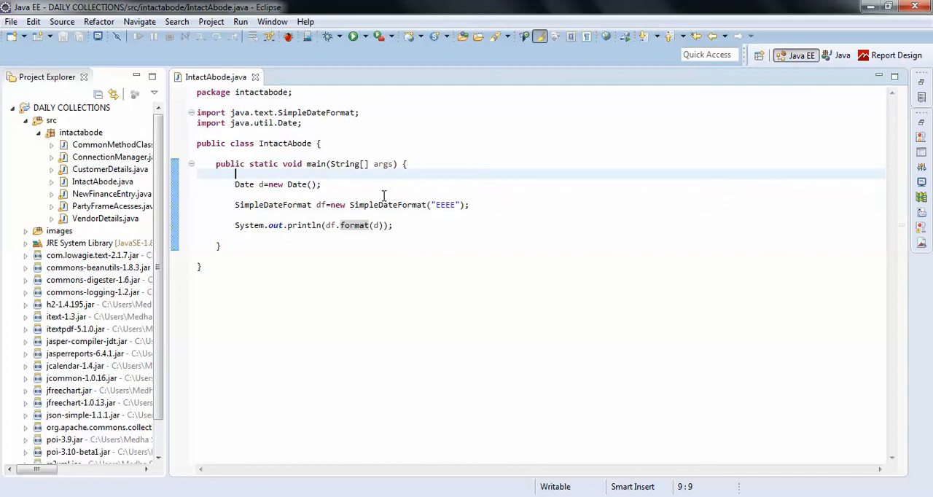